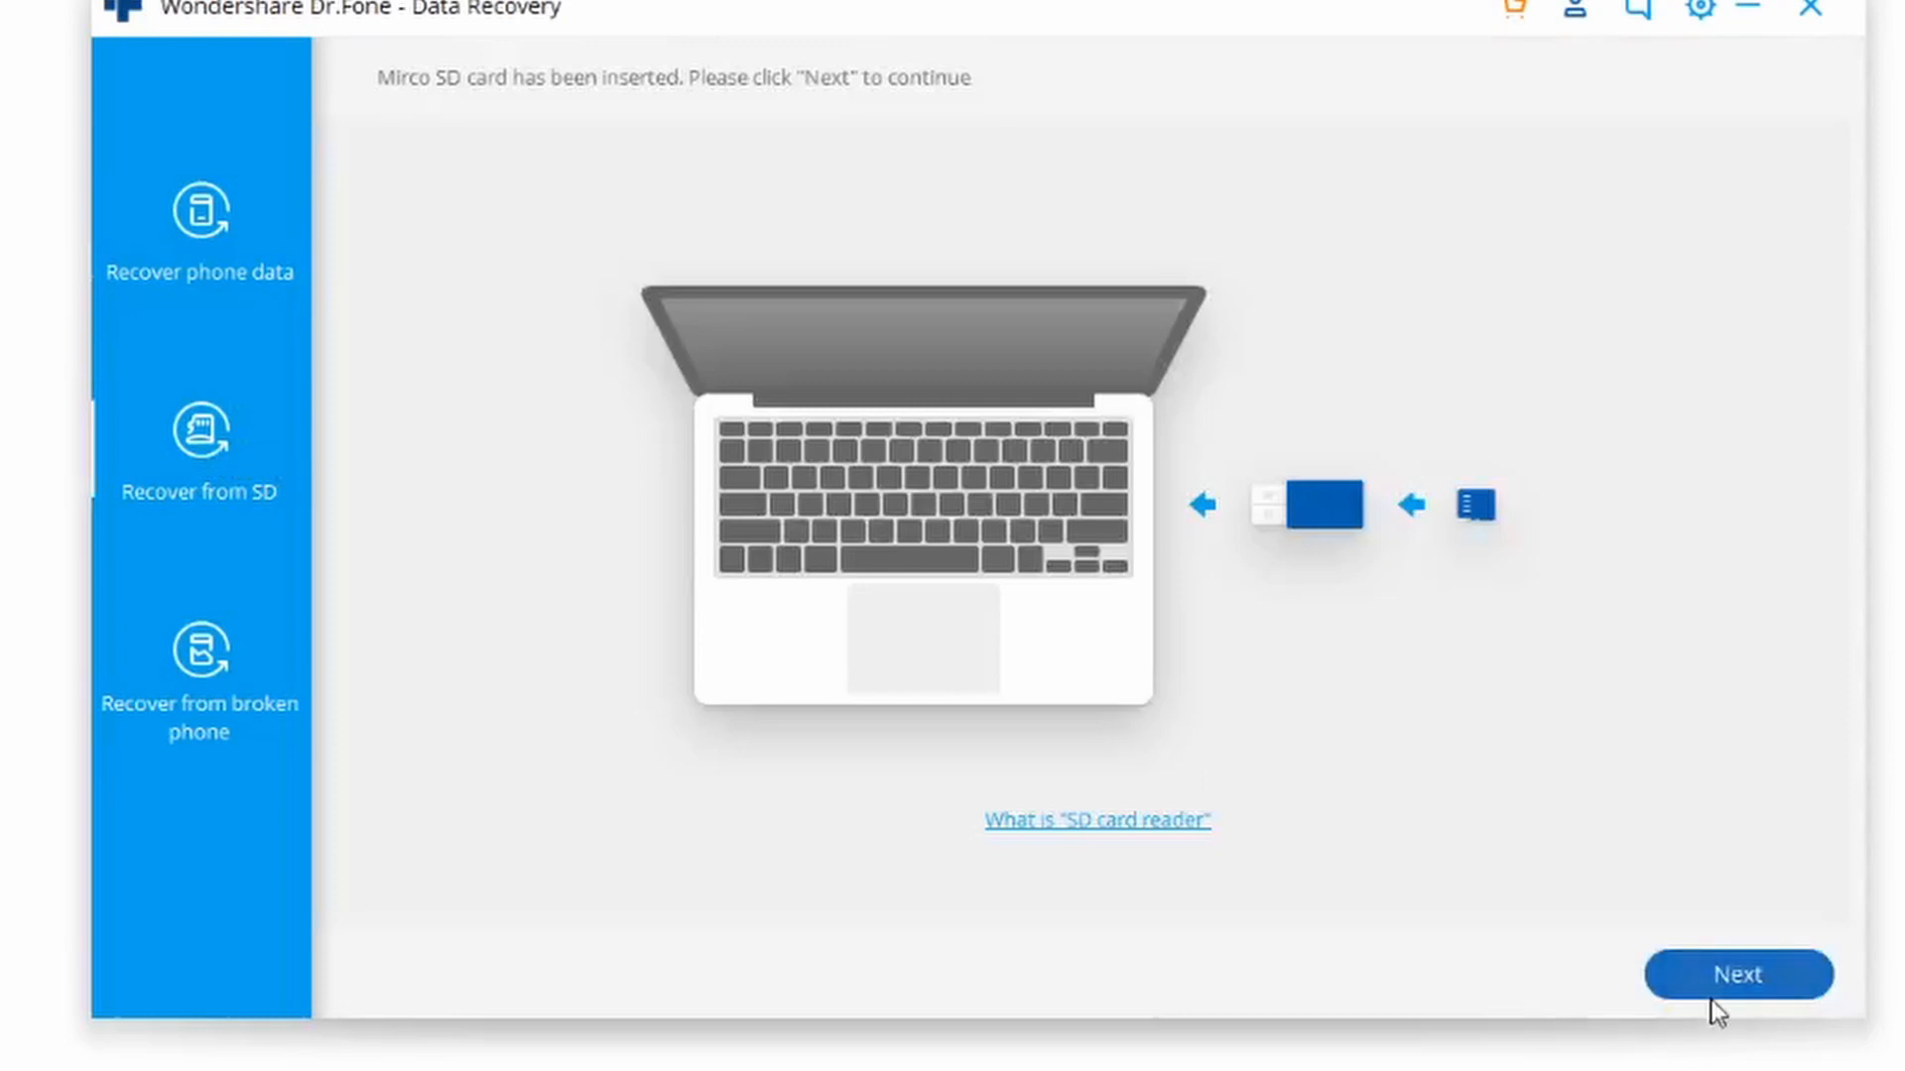
# Continue past the 'Micro SD card has been inserted' notice to the scanning mode choice.
pyautogui.click(1742, 974)
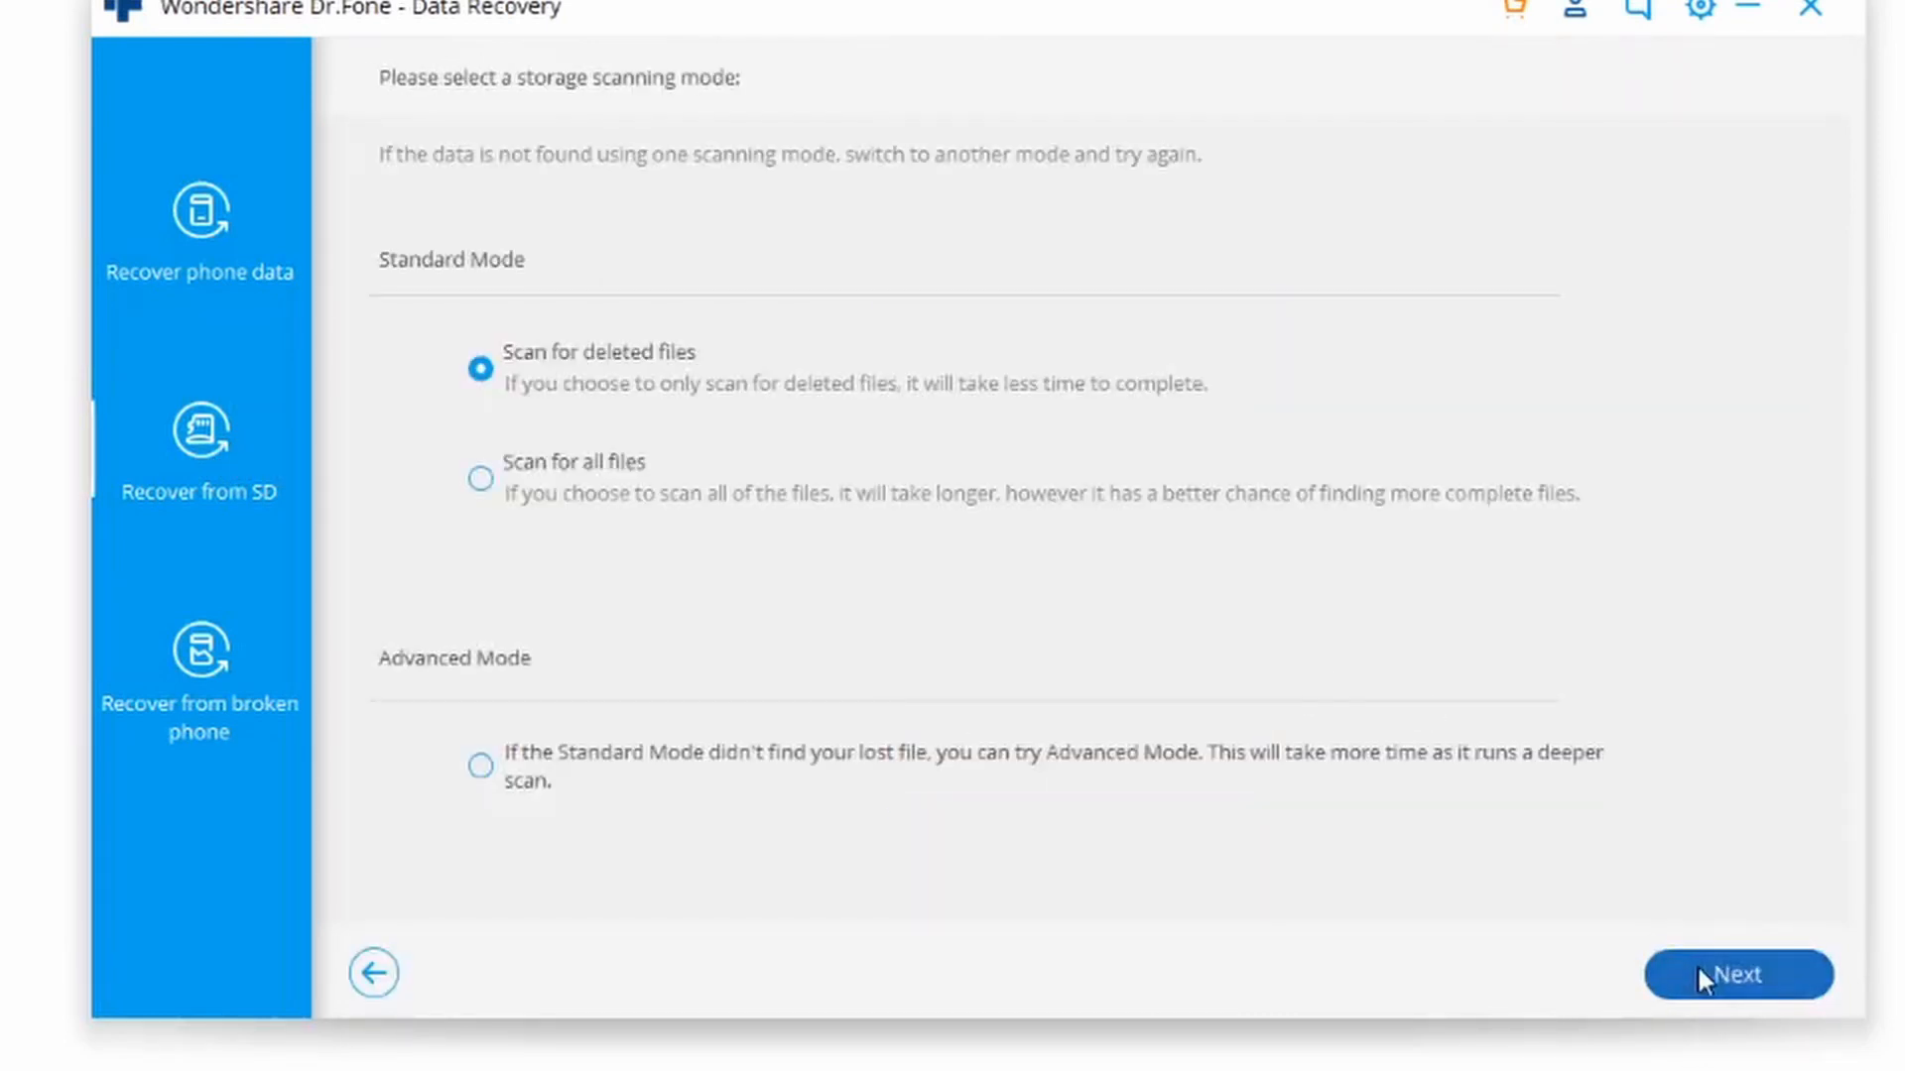
# Scan the SD card for deleted files, listing nine recovered JPG photos with four checked.
pyautogui.click(1734, 974)
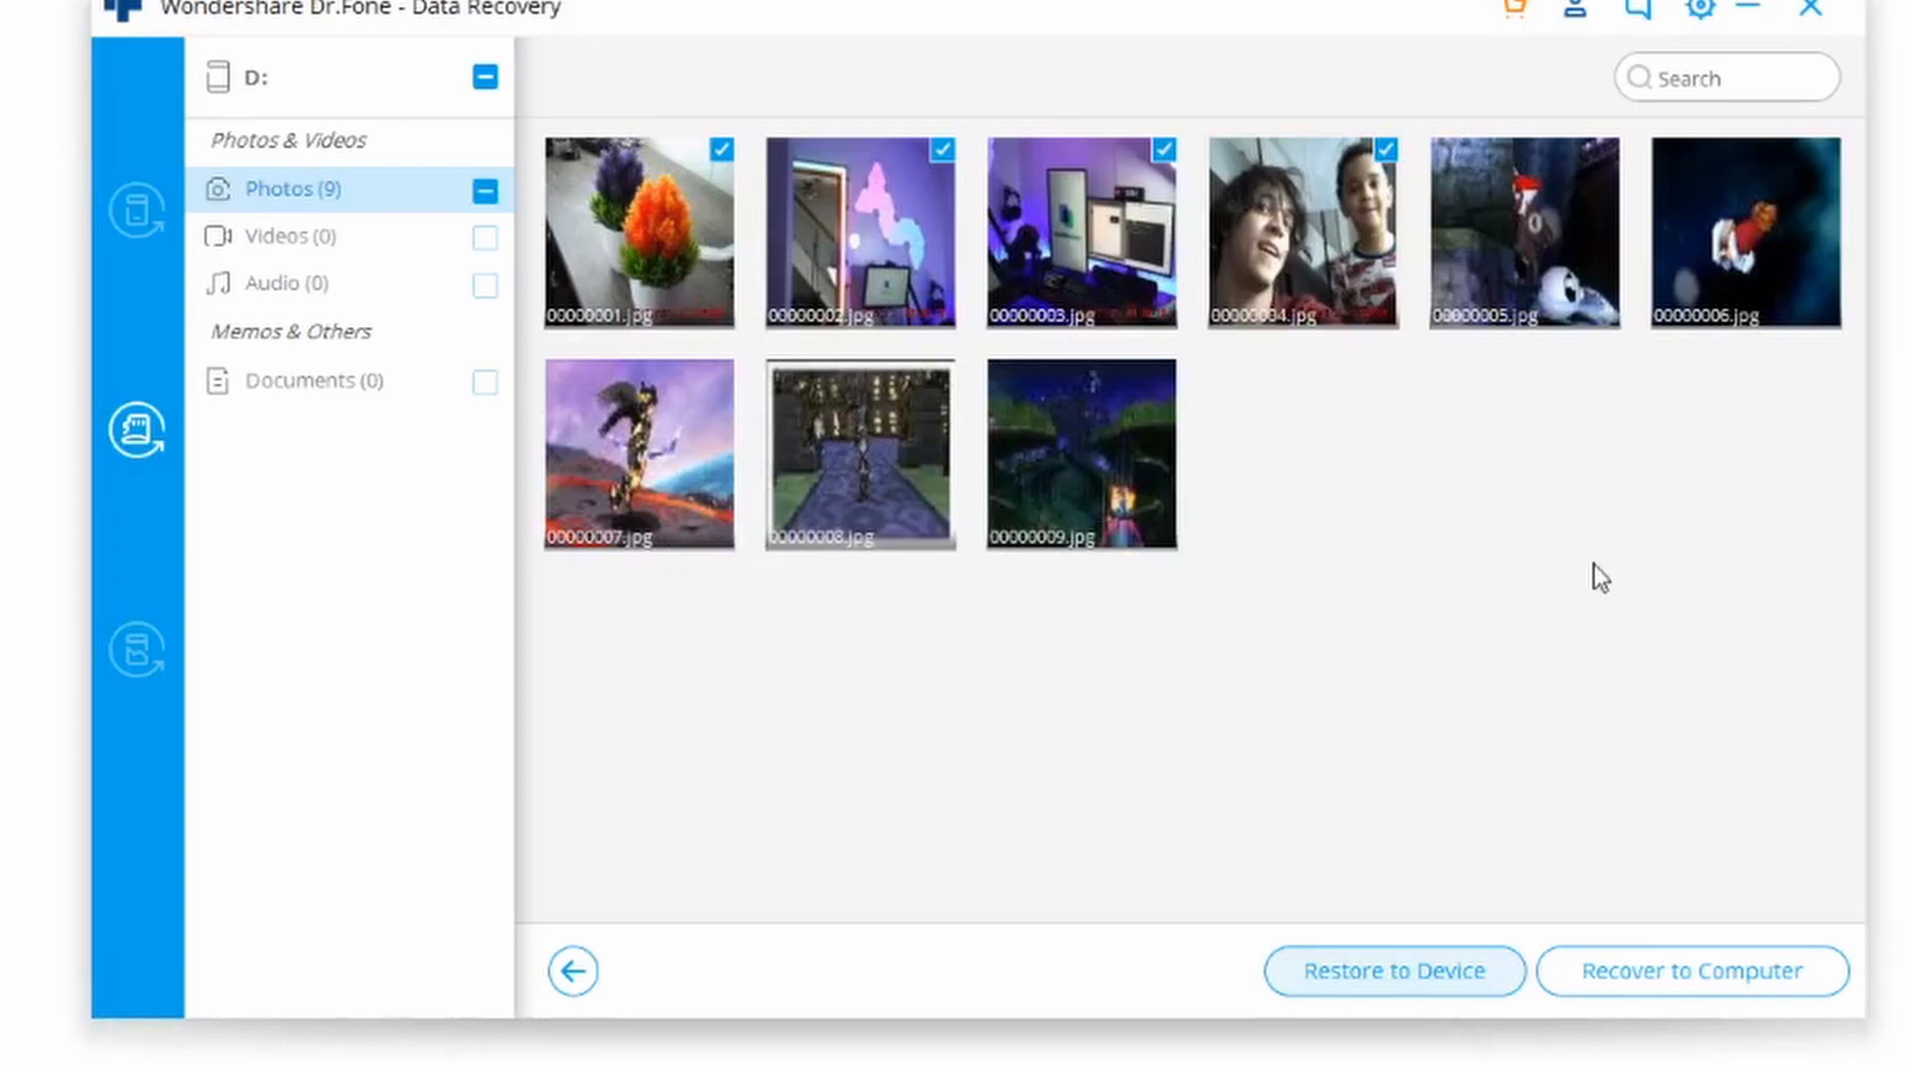
pyautogui.moveTo(1603, 579)
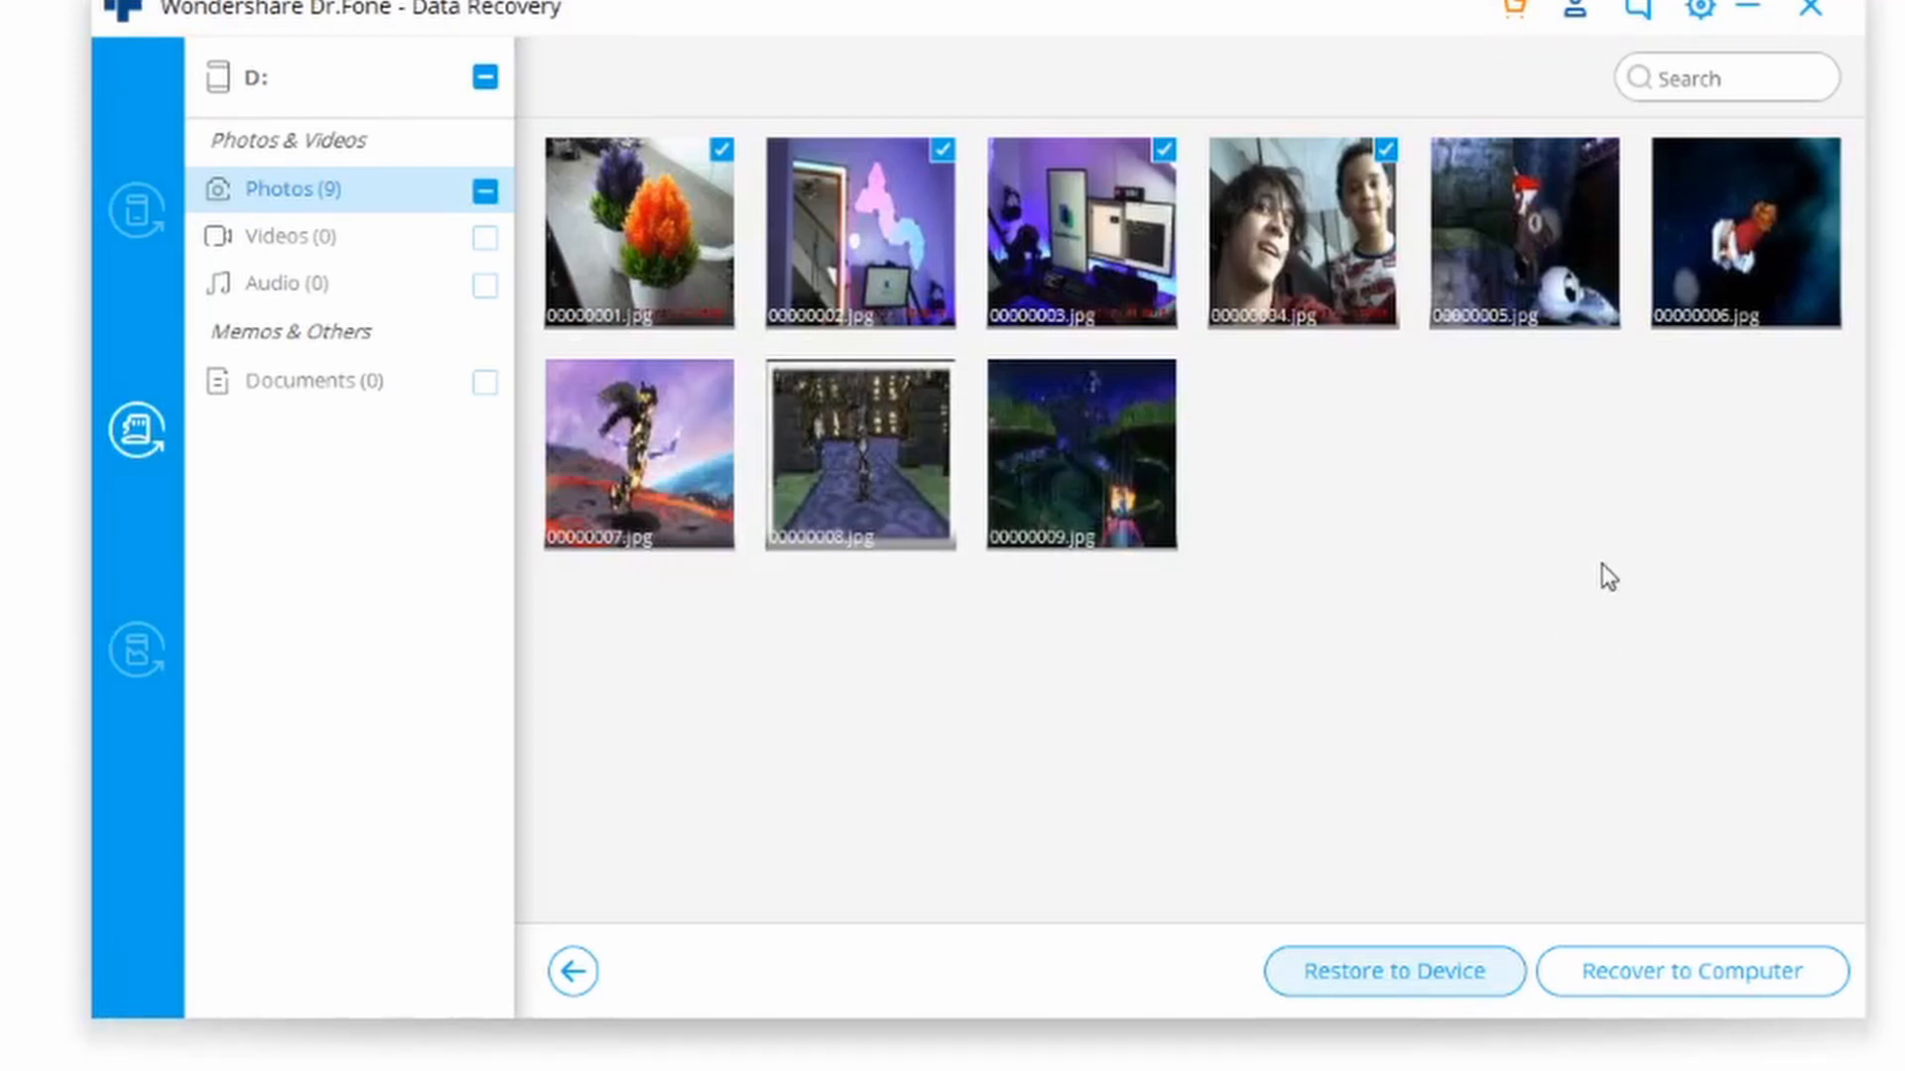
pyautogui.click(1693, 973)
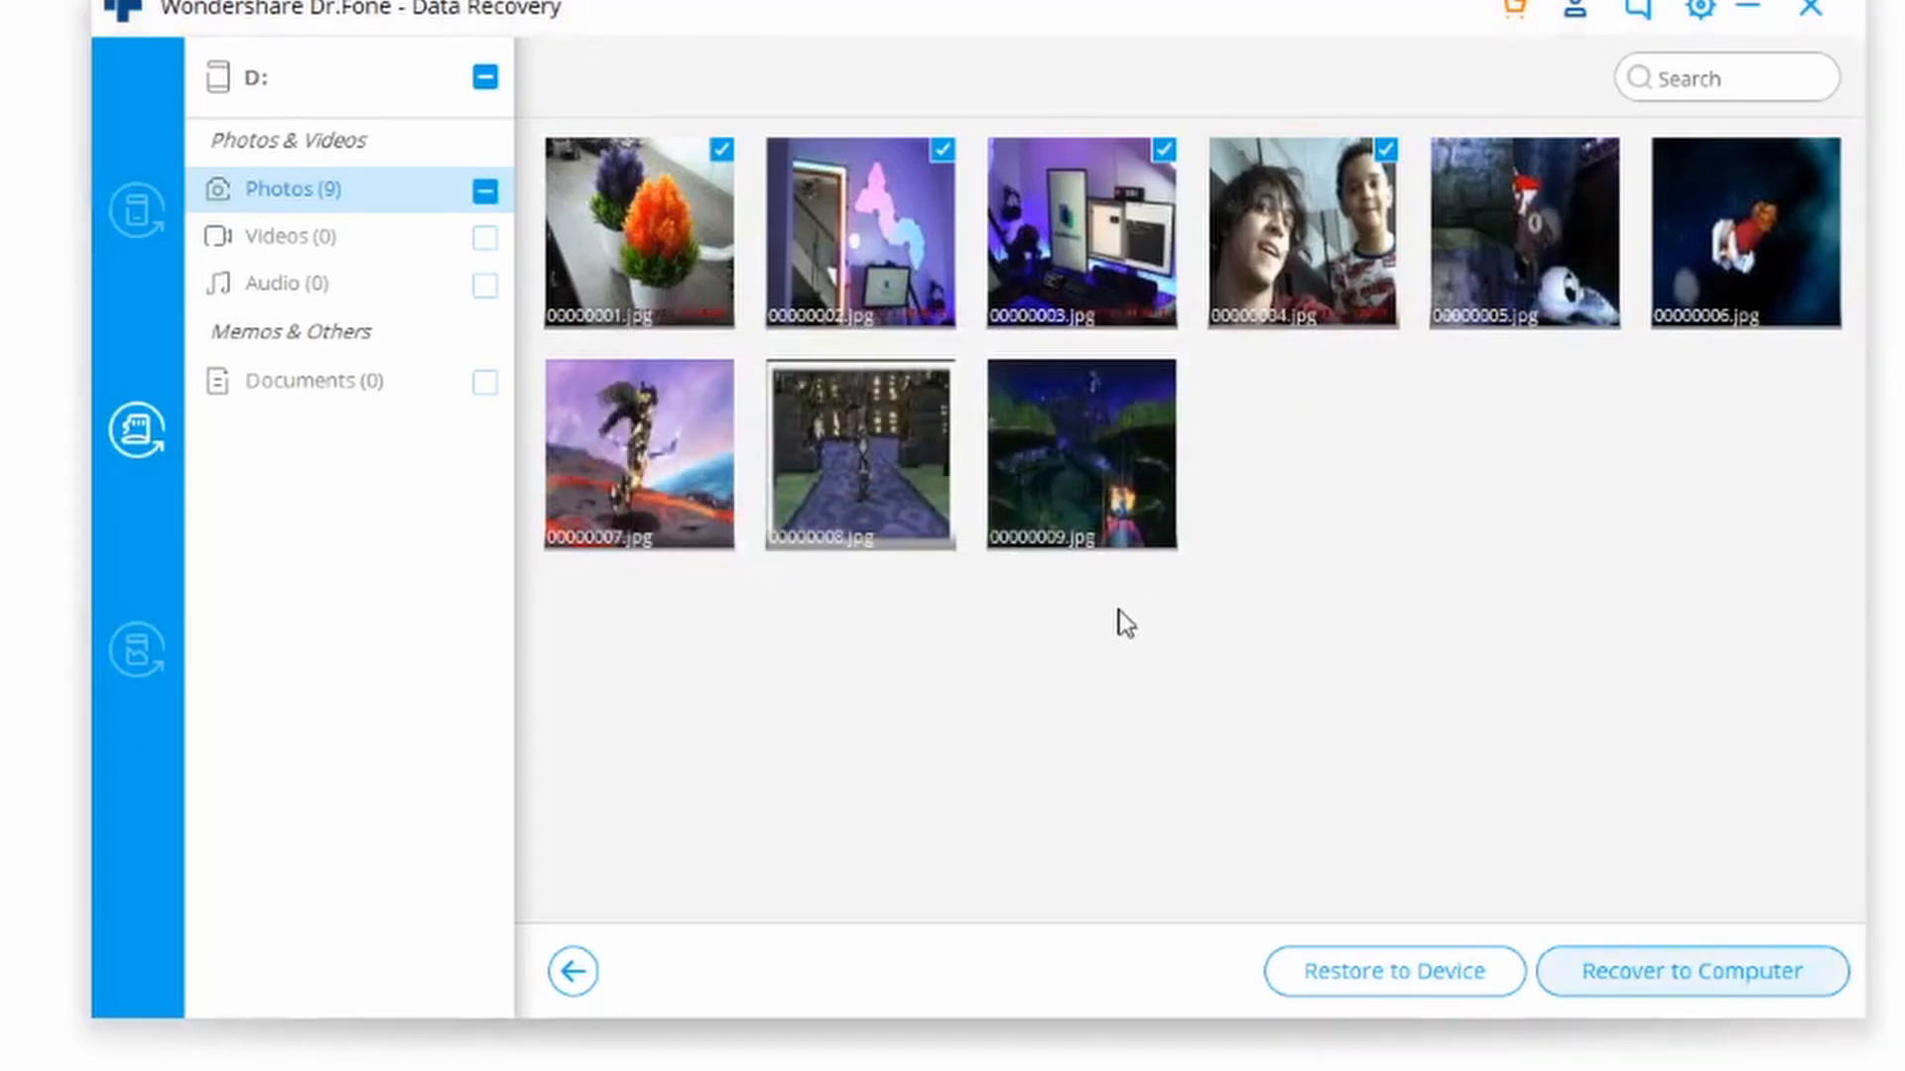
pyautogui.moveTo(1195, 548)
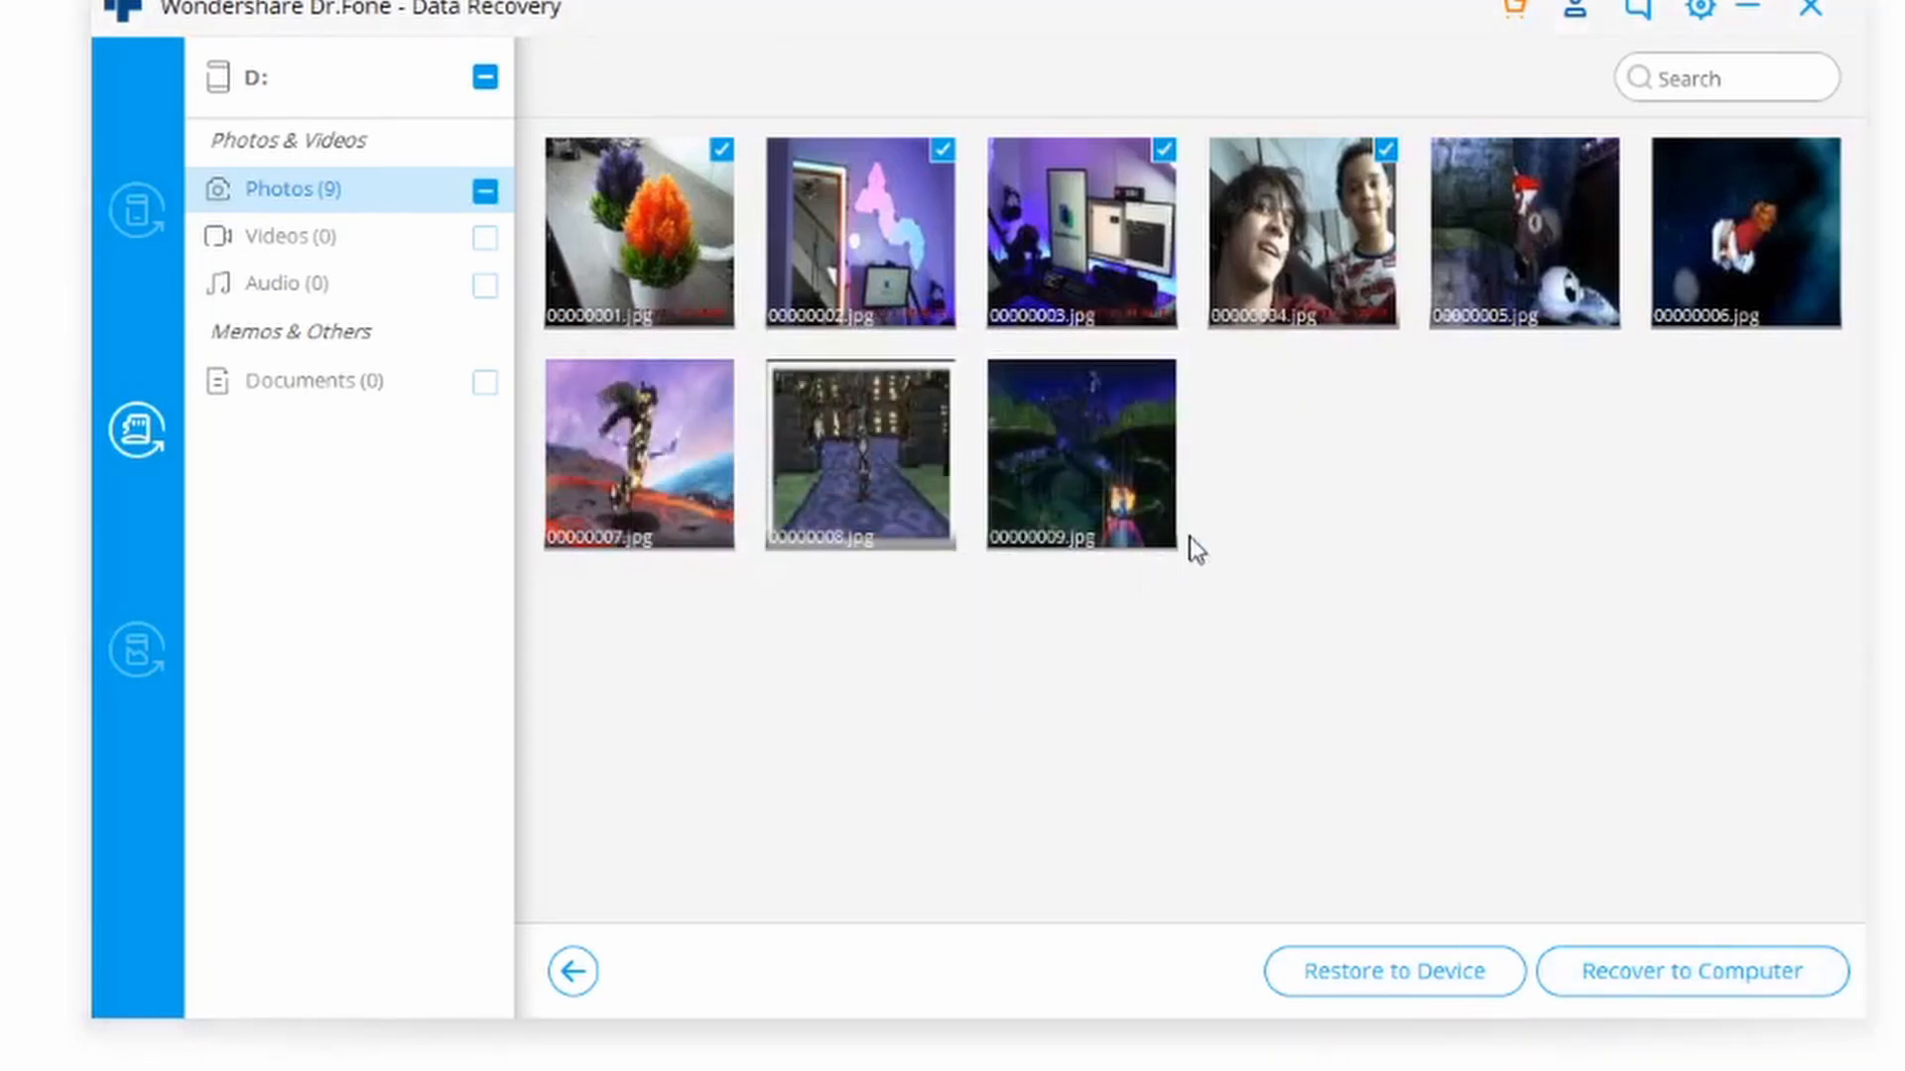